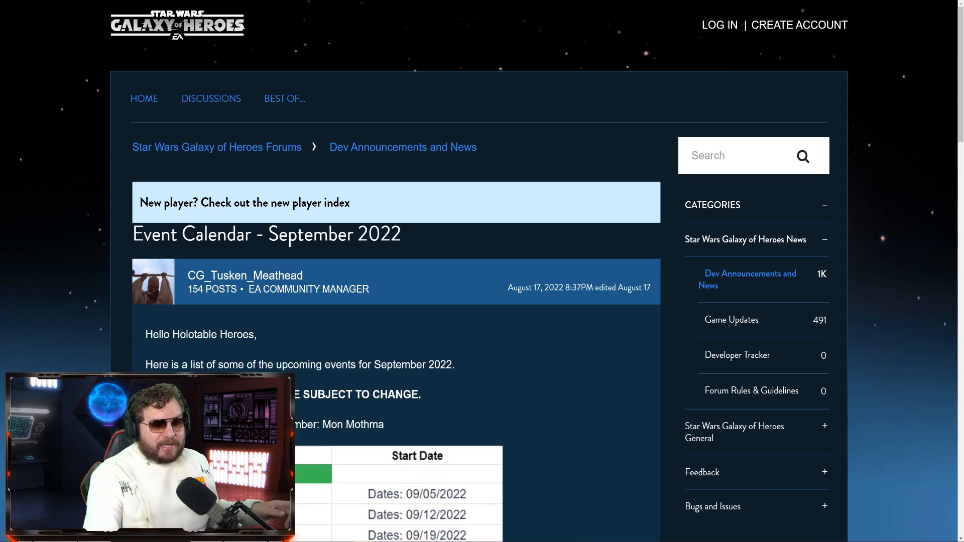
Scroll through the November Sky 2022 calendar's Stats spoiler table
{"action": "scroll", "scroll_direction": "down", "scroll_amount": 3}
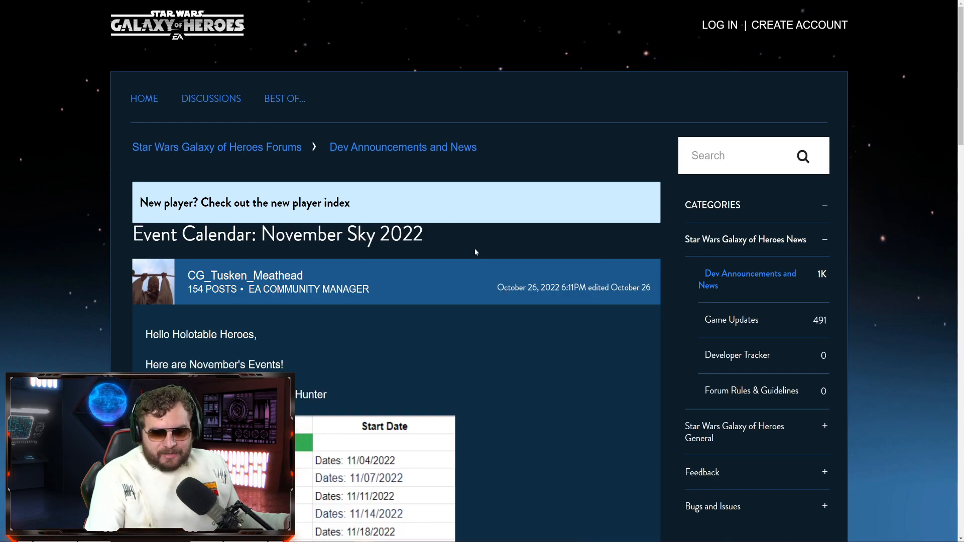
{"action": "scroll", "scroll_direction": "down", "scroll_amount": 3}
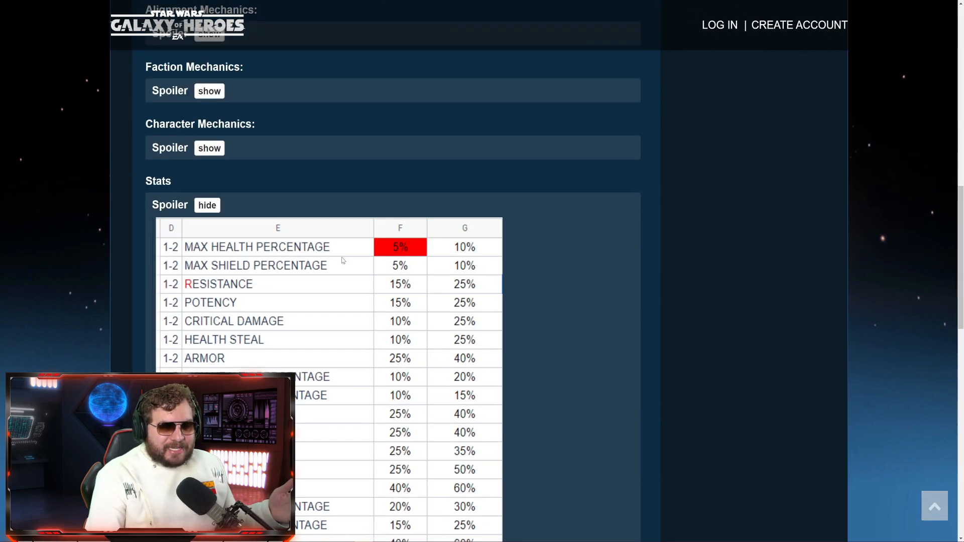
{"action": "scroll", "scroll_direction": "down", "scroll_amount": 3}
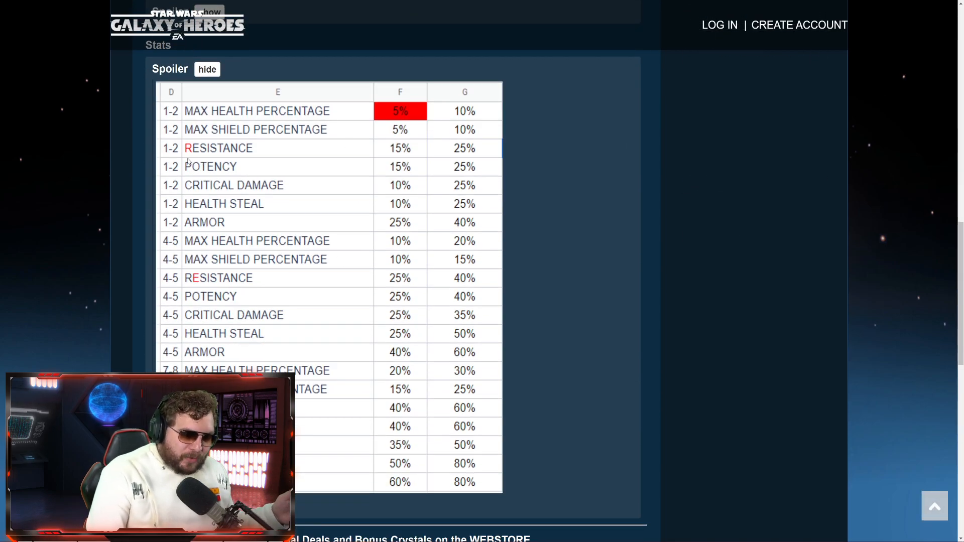
{"action": "scroll", "scroll_direction": "down", "scroll_amount": 3}
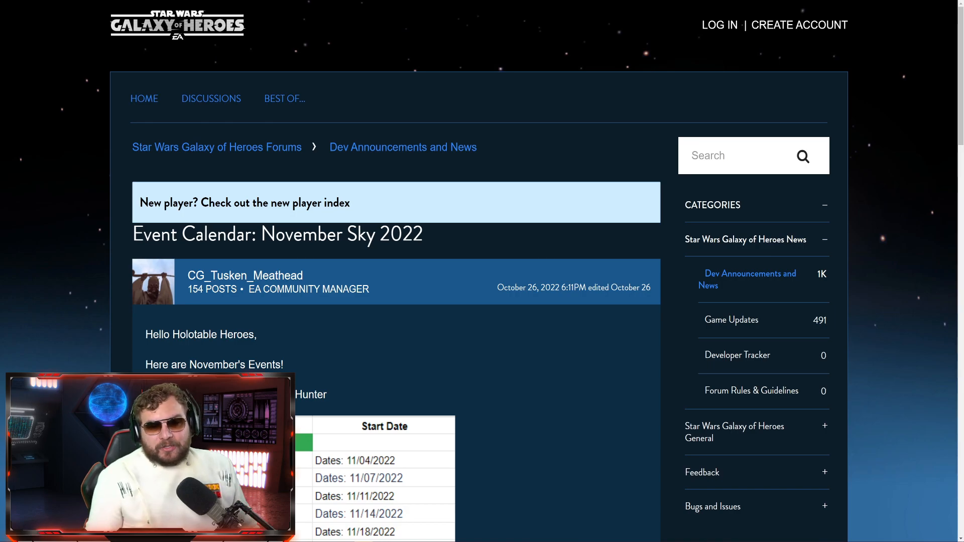
{"action": "scroll", "scroll_direction": "down", "scroll_amount": 3}
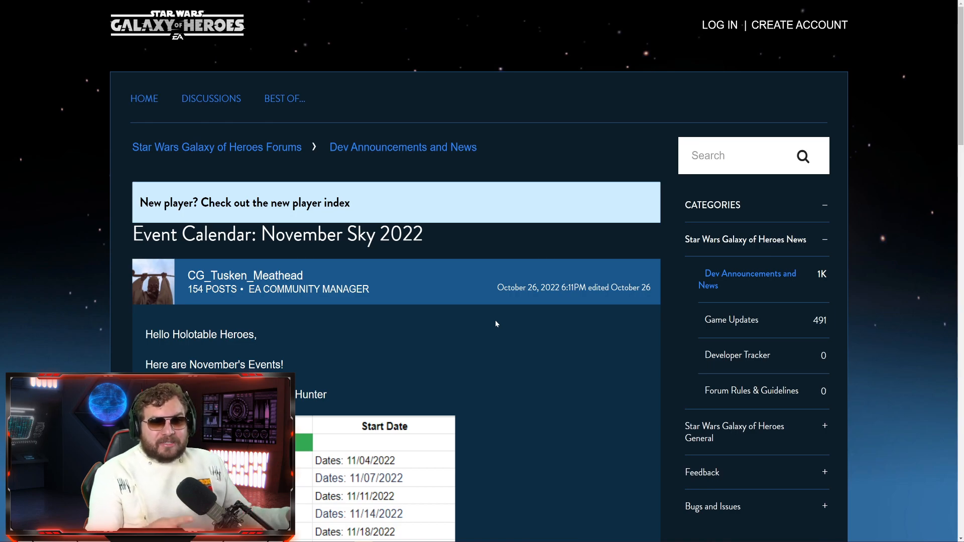
{"action": "mouse_move", "coordinate": [347, 65]}
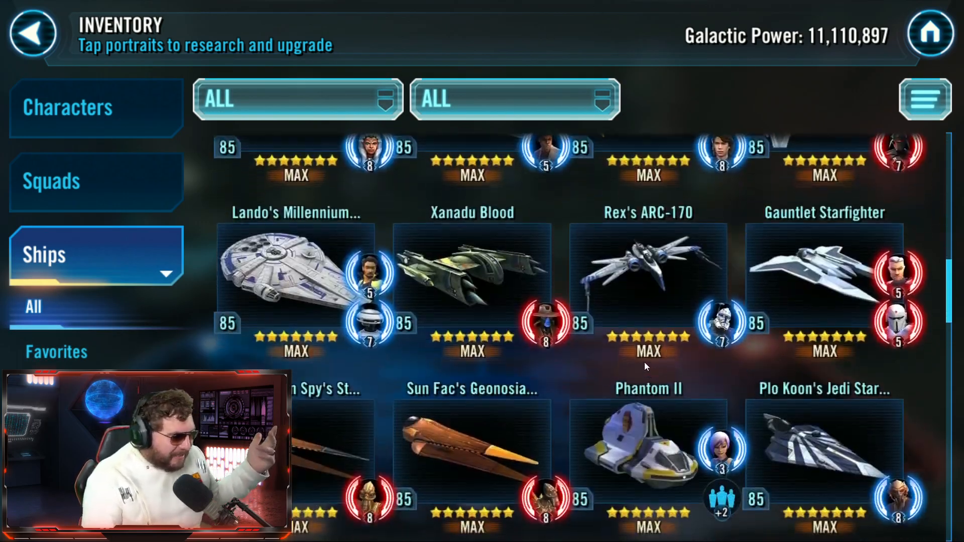
{"action": "scroll", "scroll_direction": "down", "scroll_amount": 3}
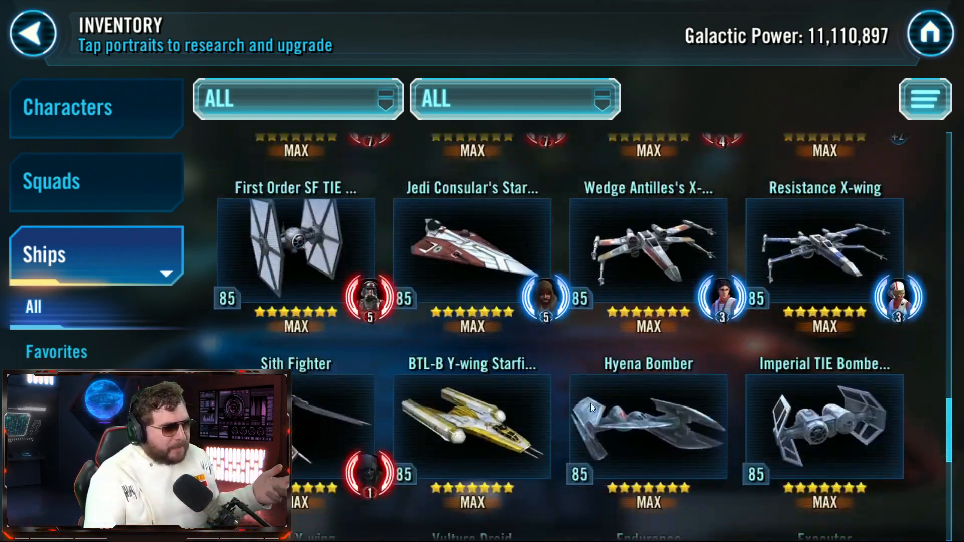
{"action": "scroll", "scroll_direction": "down", "scroll_amount": 3}
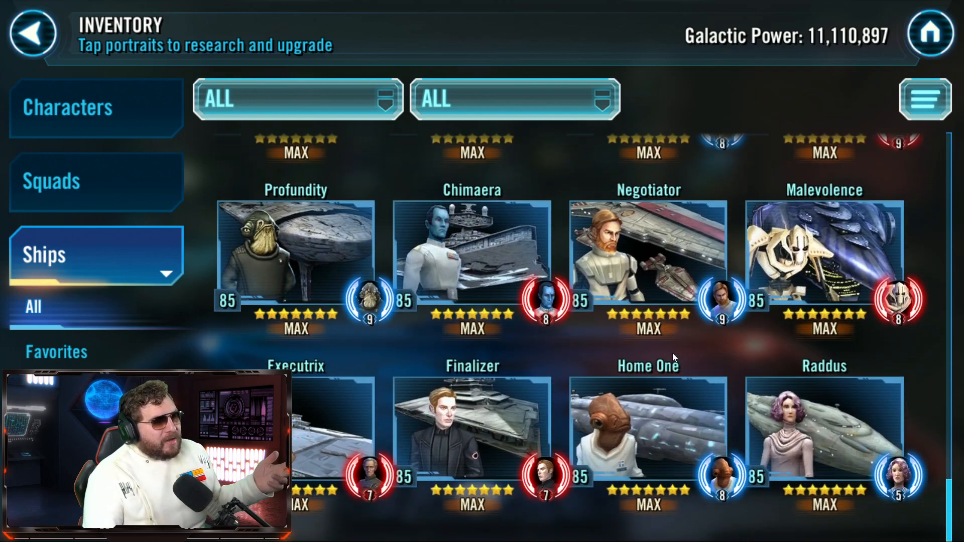
{"action": "left_click", "coordinate": [648, 430]}
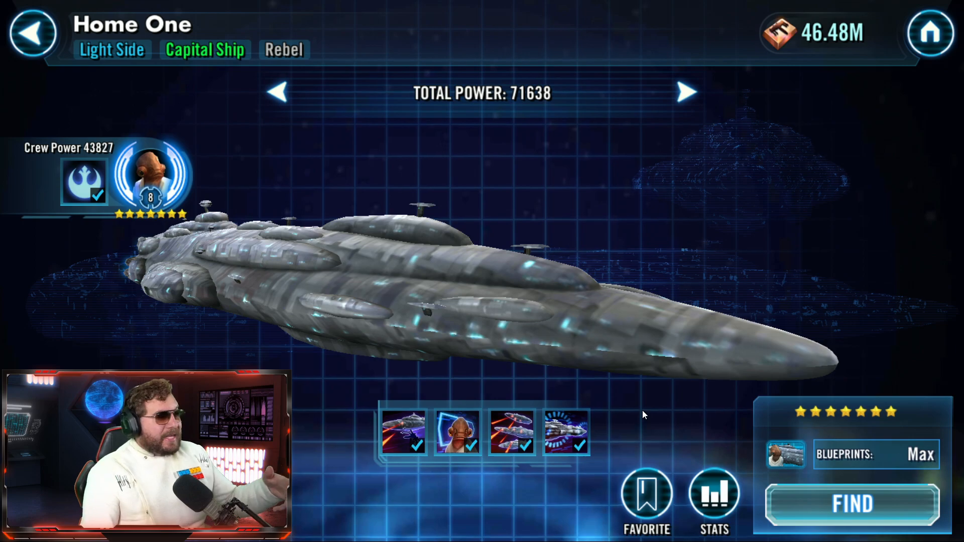
{"action": "mouse_move", "coordinate": [618, 399]}
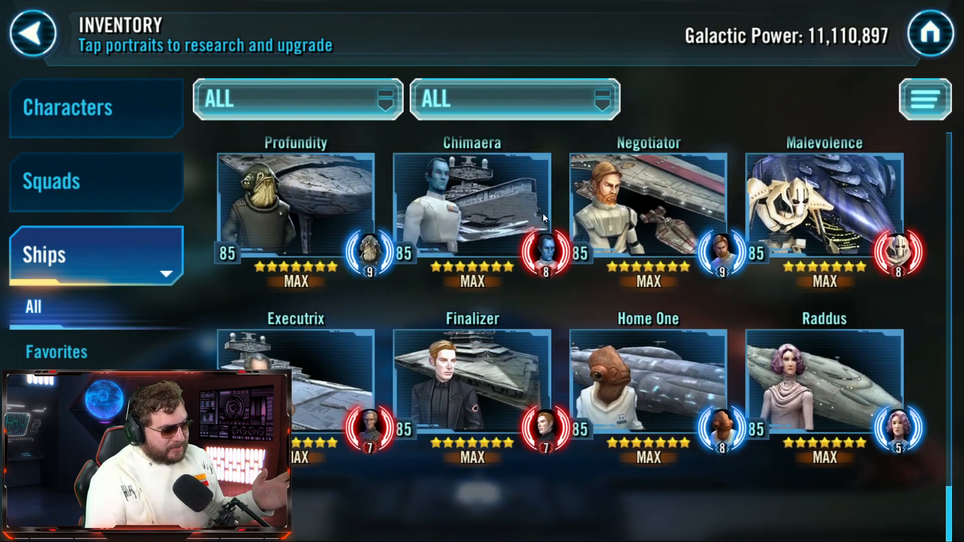
Show Wedge Antilles's X-wing details from the Ships inventory (power 55018, maxed blueprints)
{"action": "scroll", "scroll_direction": "down", "scroll_amount": 3}
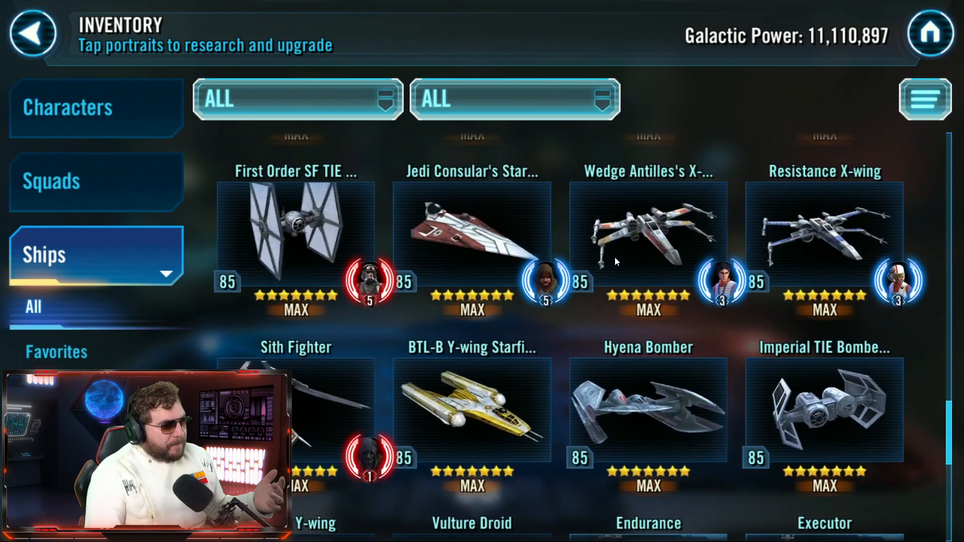
{"action": "left_click", "coordinate": [646, 233]}
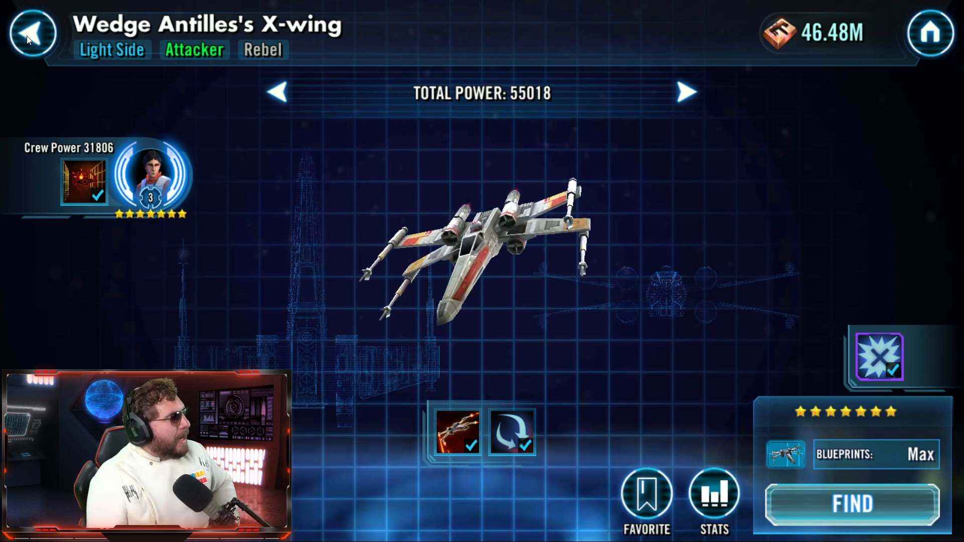
Leave the X-wing detail screen via the back arrow
{"action": "left_click", "coordinate": [26, 37]}
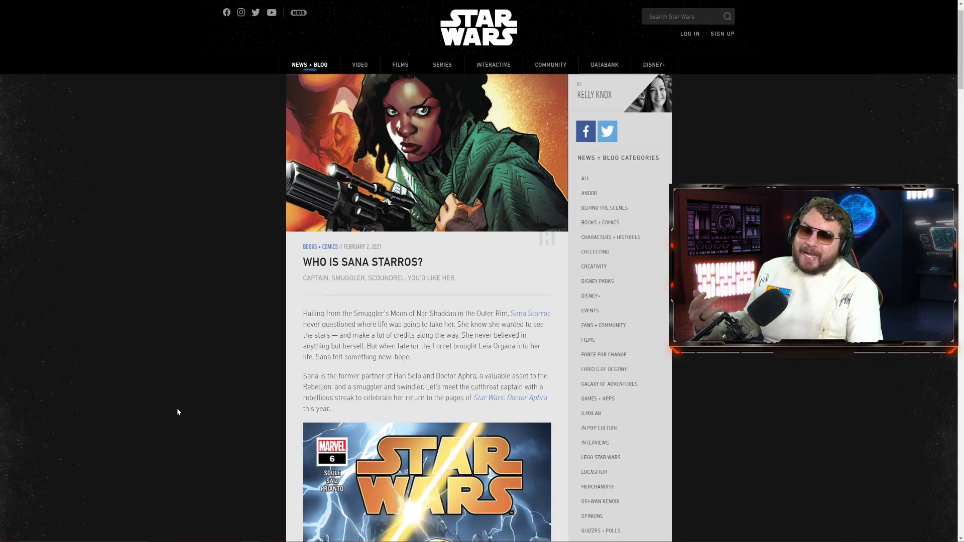
Scroll the StarWars.com Sana Starros article to Behind the Scenes and The Scoundrel's Wife
{"action": "scroll", "scroll_direction": "down", "scroll_amount": 3}
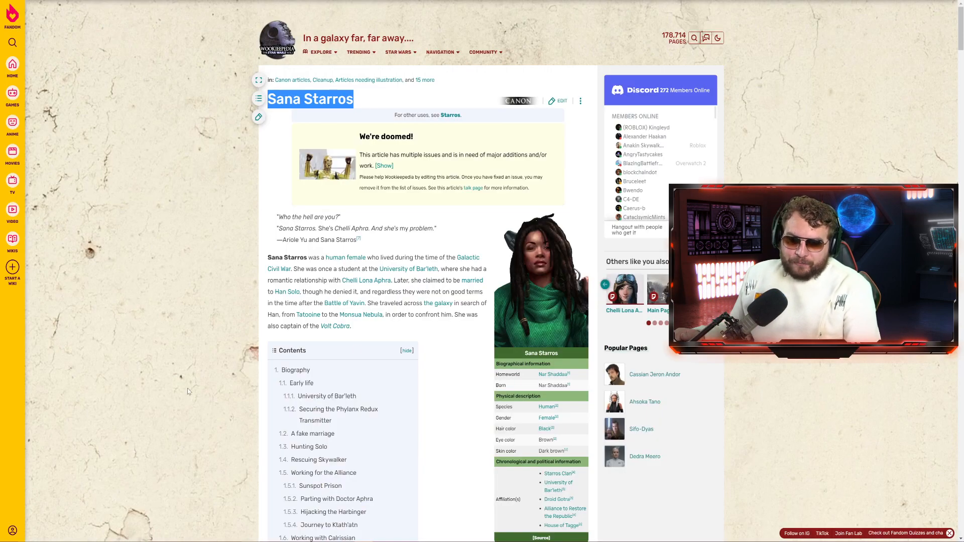
{"action": "mouse_move", "coordinate": [371, 401]}
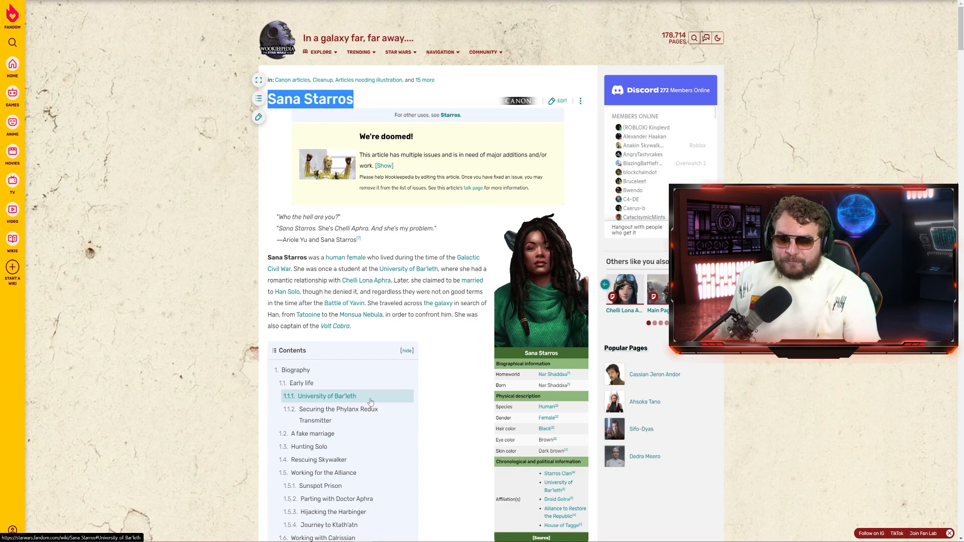
{"action": "mouse_move", "coordinate": [233, 372]}
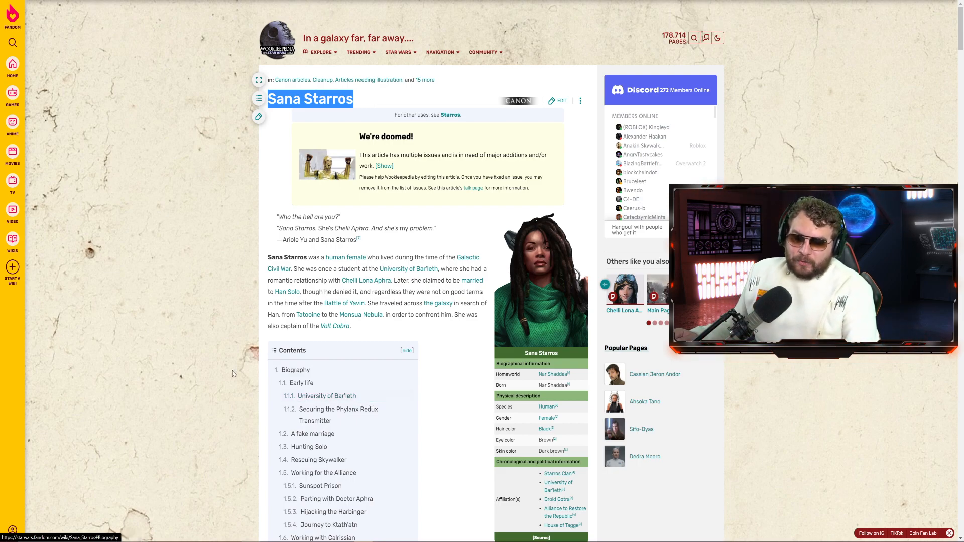
{"action": "scroll", "scroll_direction": "down", "scroll_amount": 3}
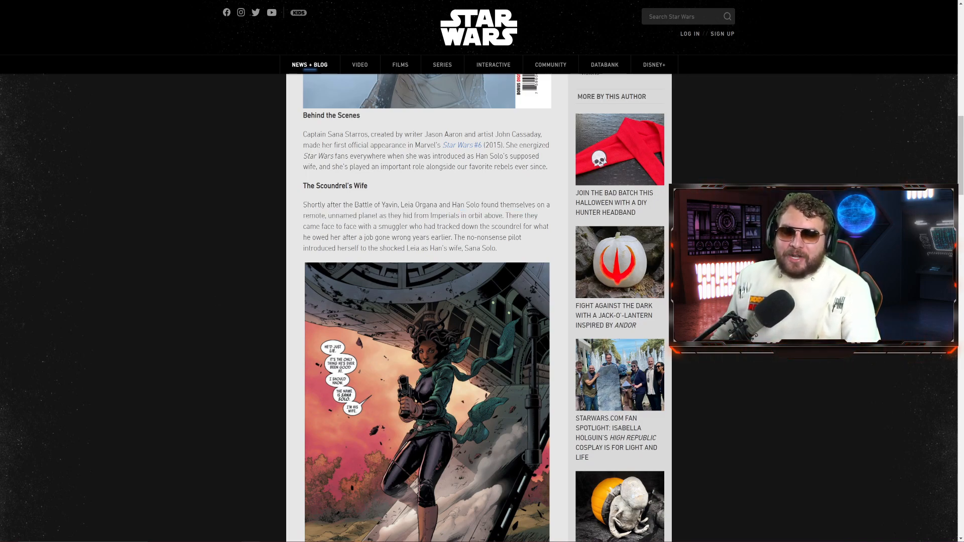
{"action": "left_click_drag", "start_coordinate": [369, 215], "coordinate": [422, 226]}
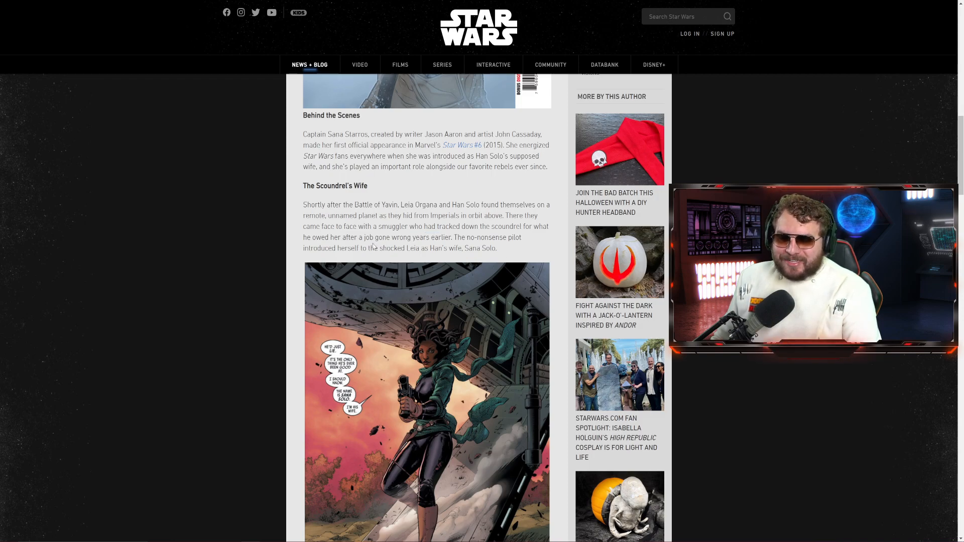
{"action": "scroll", "scroll_direction": "down", "scroll_amount": 3}
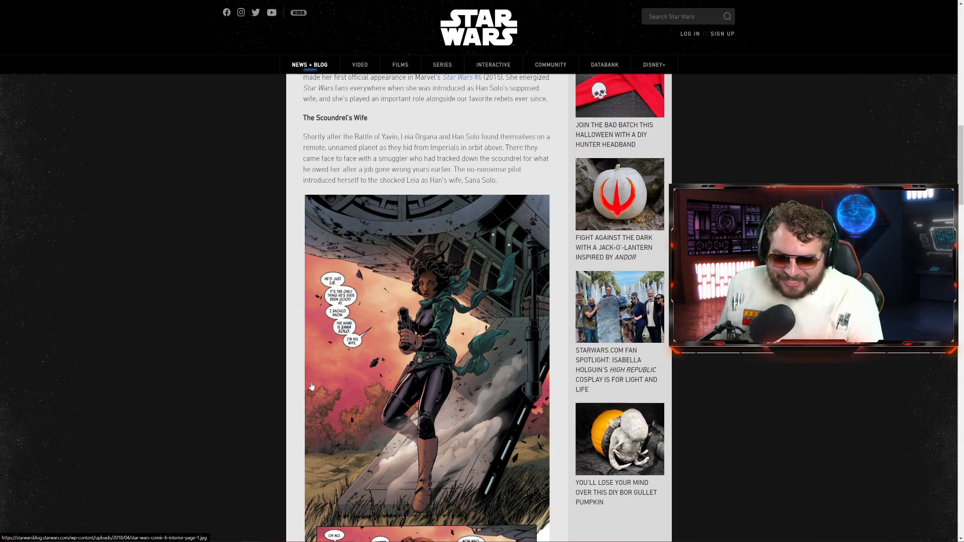
{"action": "scroll", "scroll_direction": "down", "scroll_amount": 3}
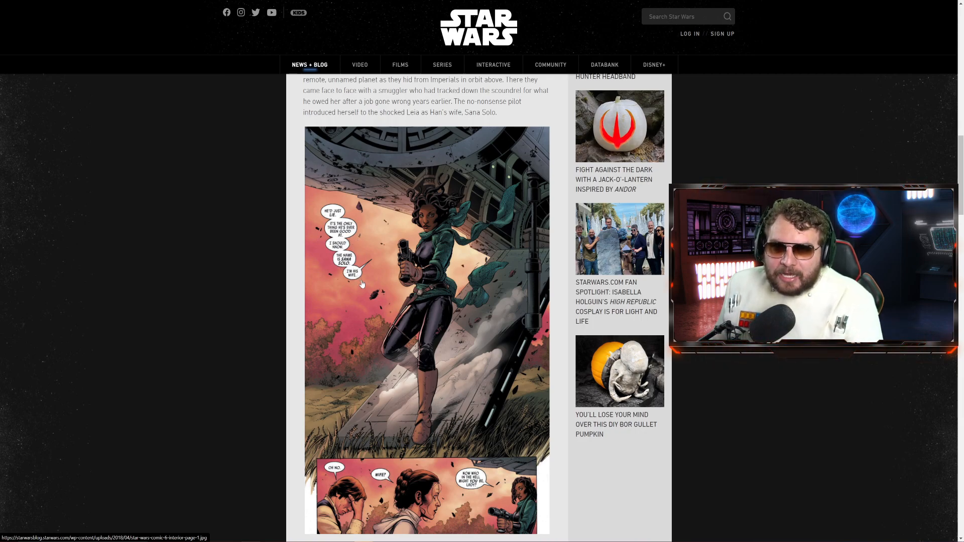
{"action": "scroll", "scroll_direction": "down", "scroll_amount": 3}
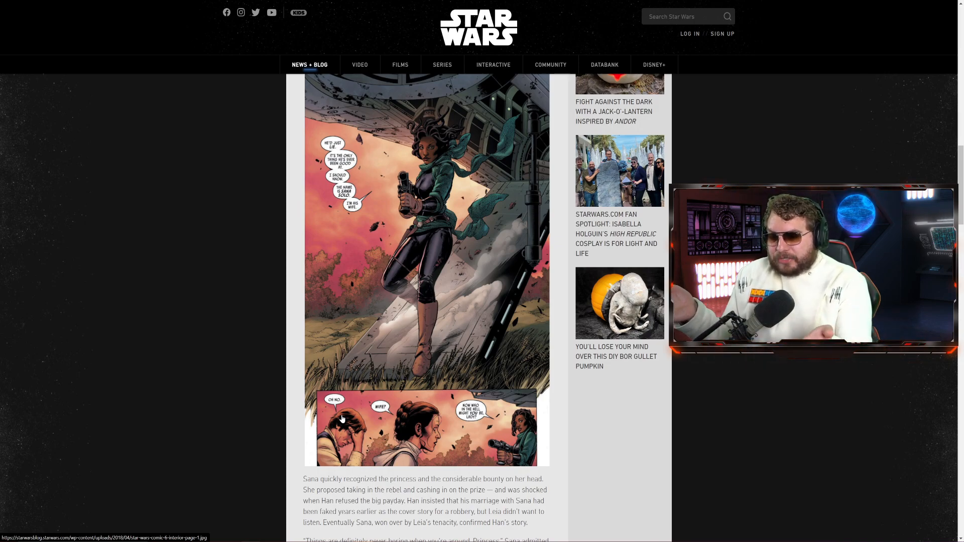
{"action": "mouse_move", "coordinate": [365, 409]}
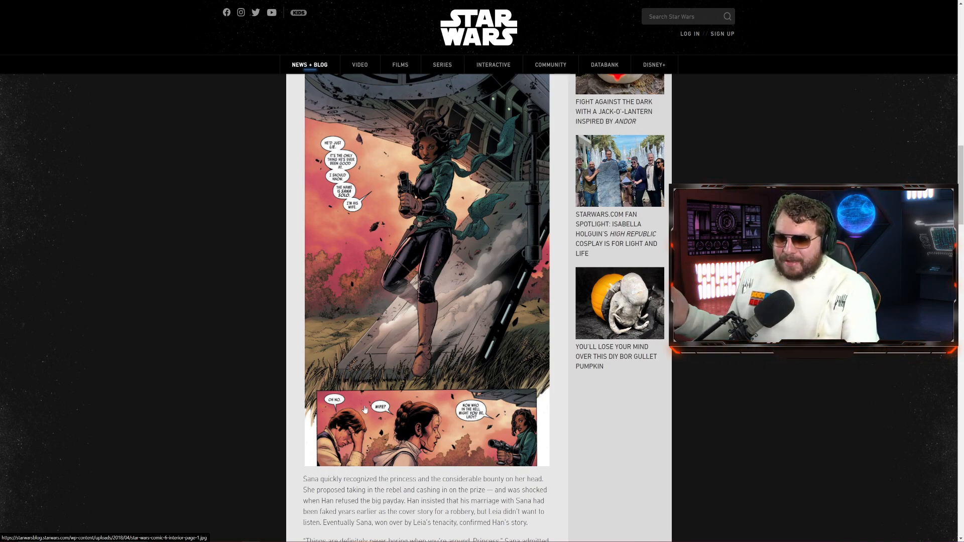
{"action": "scroll", "scroll_direction": "down", "scroll_amount": 3}
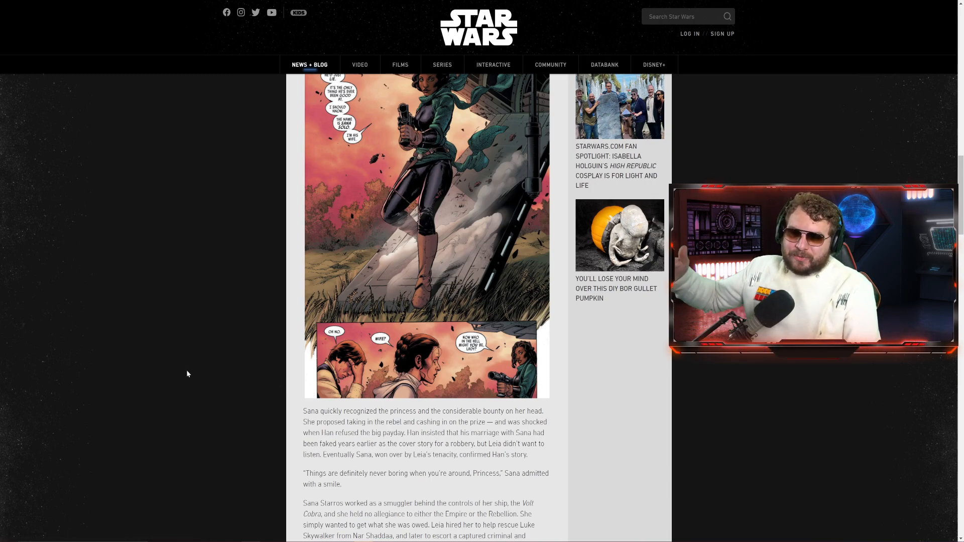
{"action": "scroll", "scroll_direction": "down", "scroll_amount": 3}
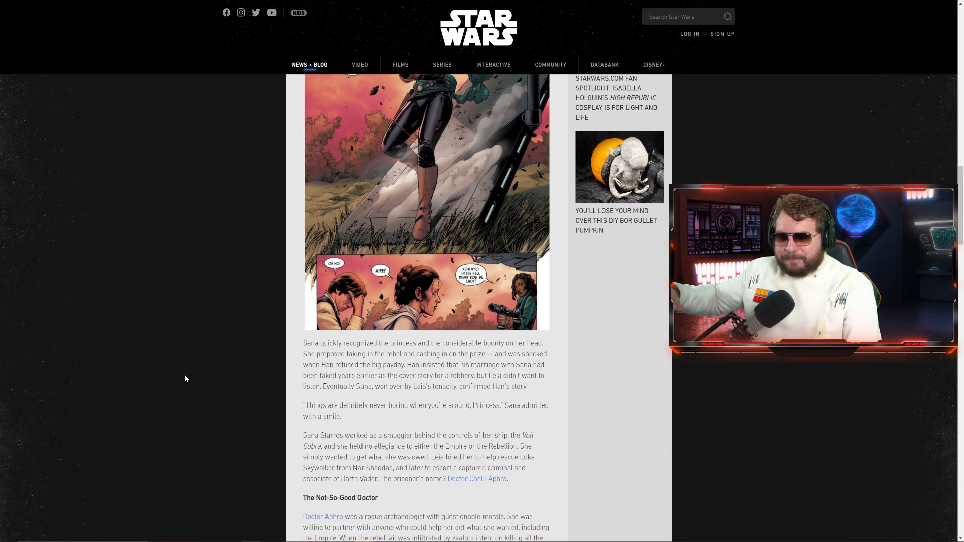
{"action": "scroll", "scroll_direction": "down", "scroll_amount": 3}
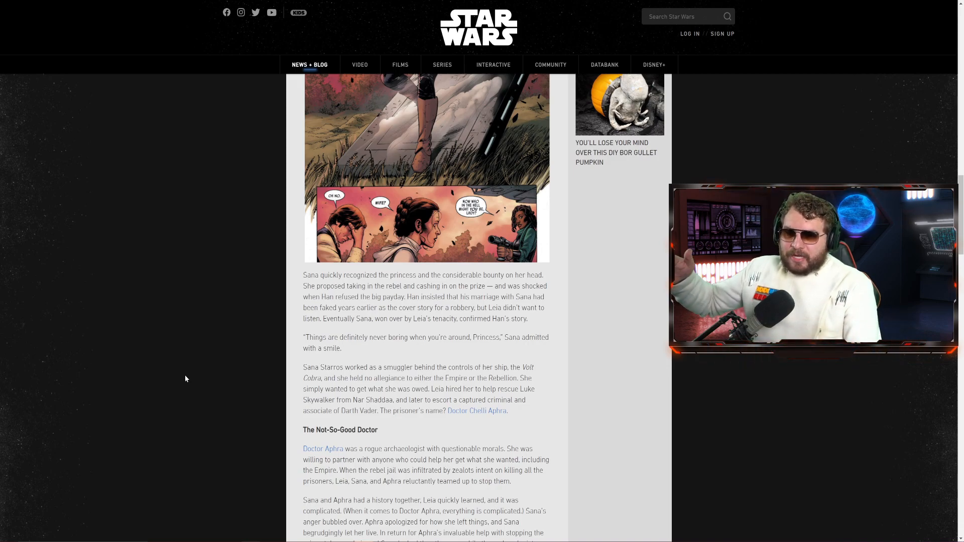
{"action": "scroll", "scroll_direction": "down", "scroll_amount": 3}
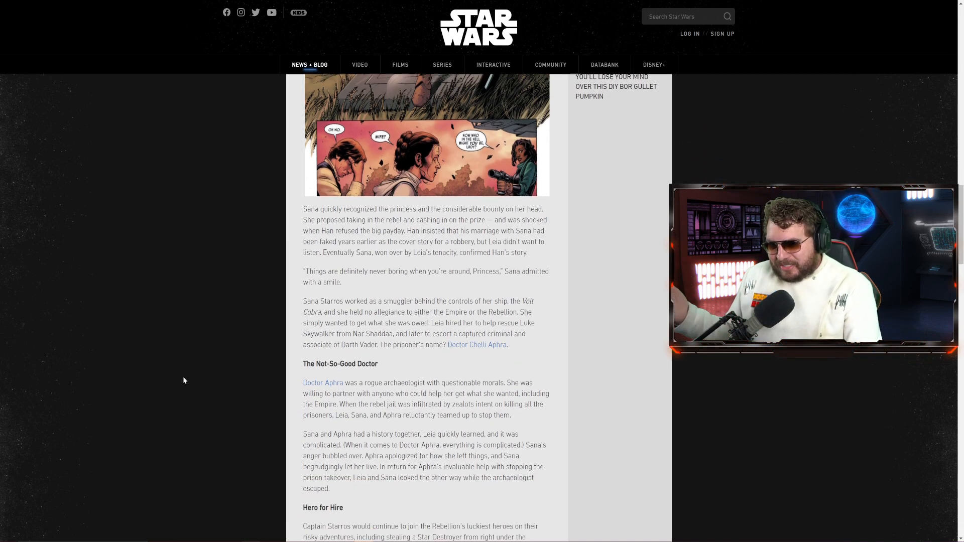
{"action": "scroll", "scroll_direction": "down", "scroll_amount": 3}
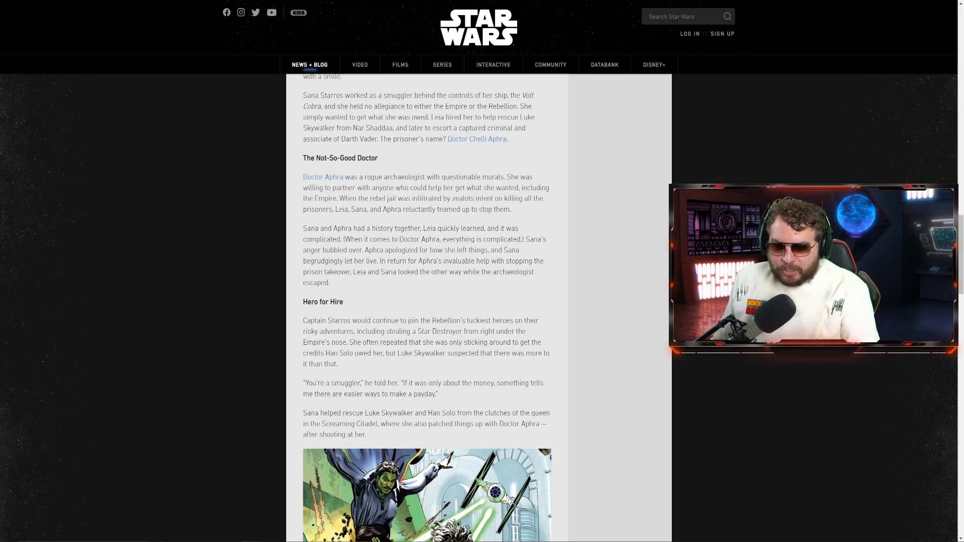
Return to the game's Ships inventory and scroll to maxed ships like TIE Echelon, Scimitar and Ghost
{"action": "double_click", "coordinate": [537, 188]}
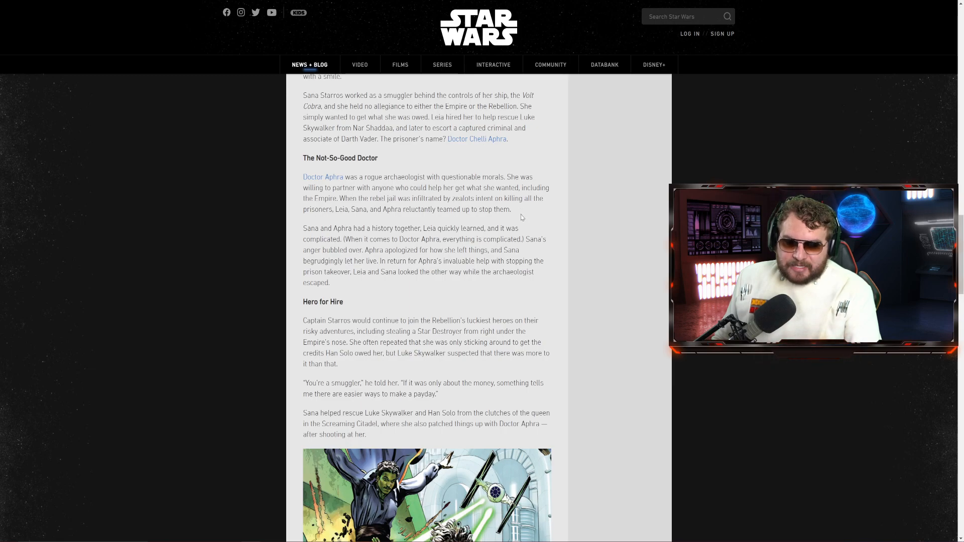
{"action": "mouse_move", "coordinate": [526, 258]}
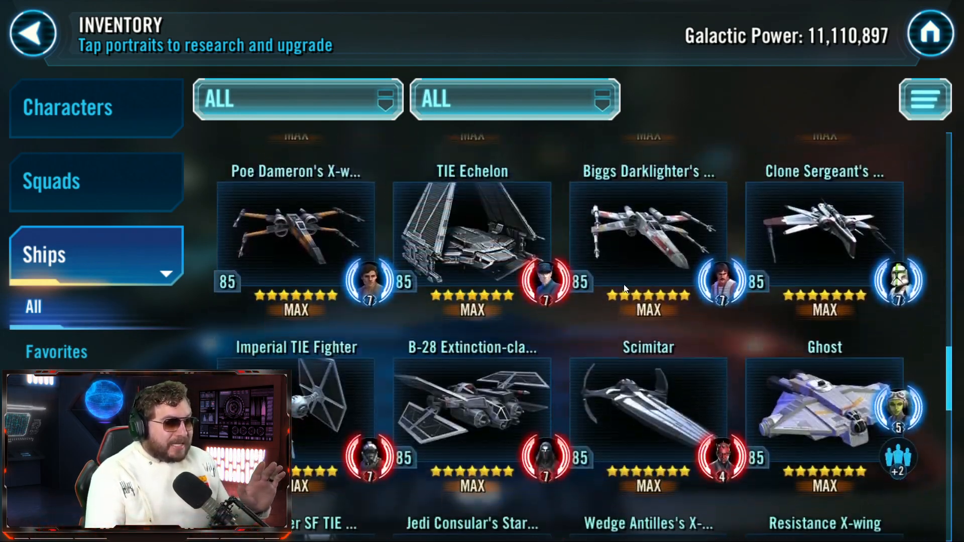
{"action": "scroll", "scroll_direction": "down", "scroll_amount": 3}
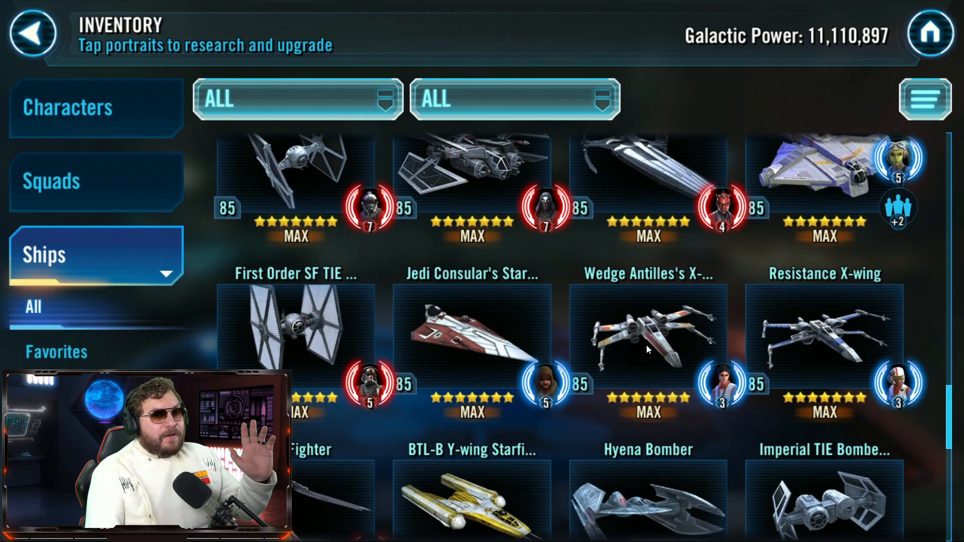